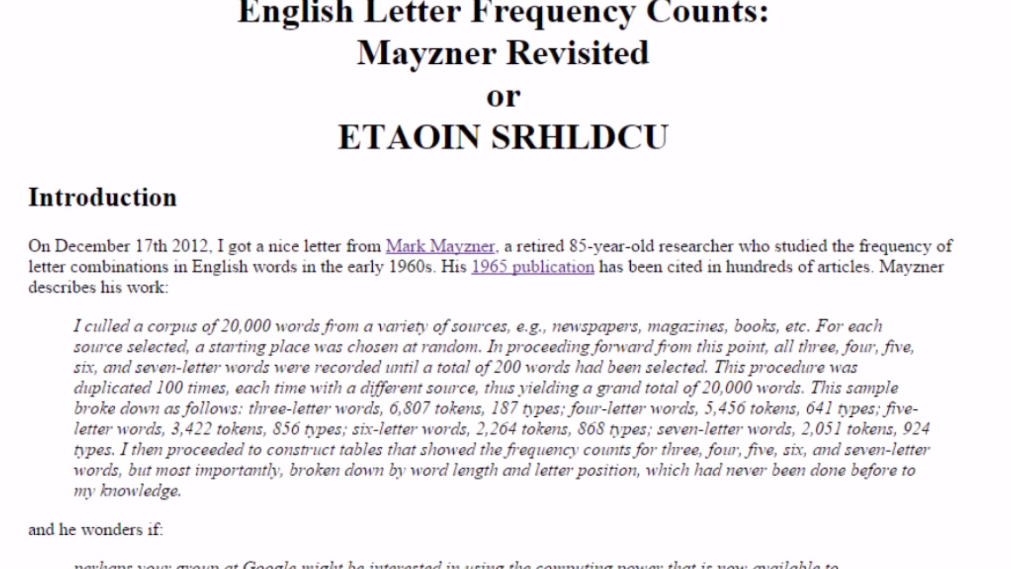
Follow the word-count link in Norvig's letter-frequency article and scroll the numbered word list
{"action": "scroll", "scroll_direction": "down", "scroll_amount": 3}
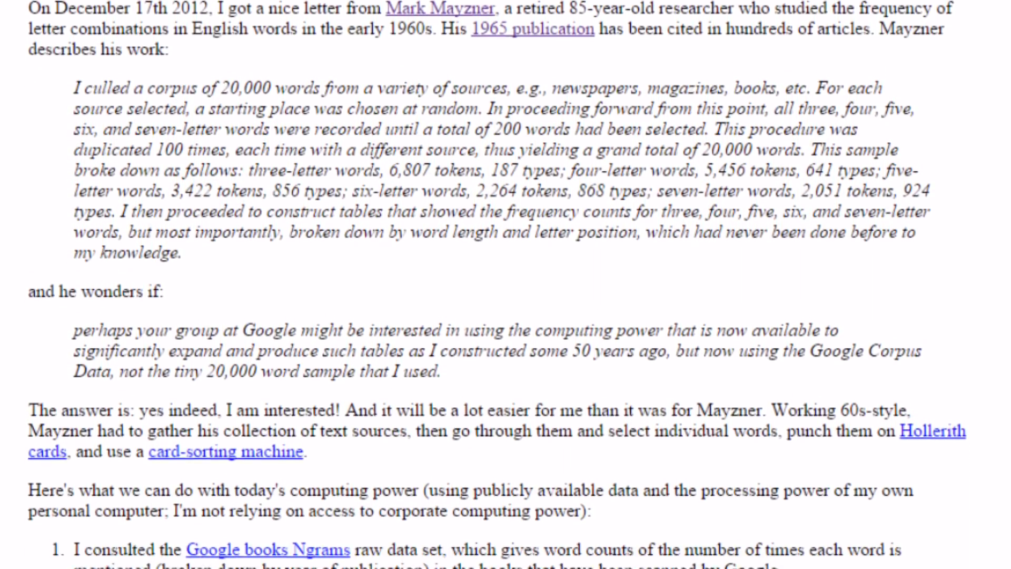
{"action": "left_click", "coordinate": [263, 549]}
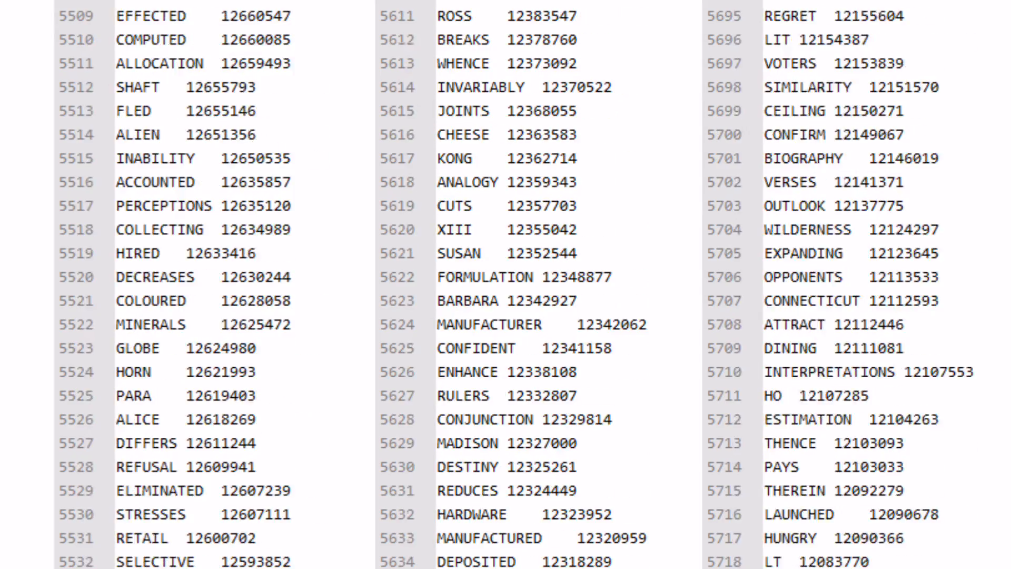
{"action": "scroll", "scroll_direction": "down", "scroll_amount": 3}
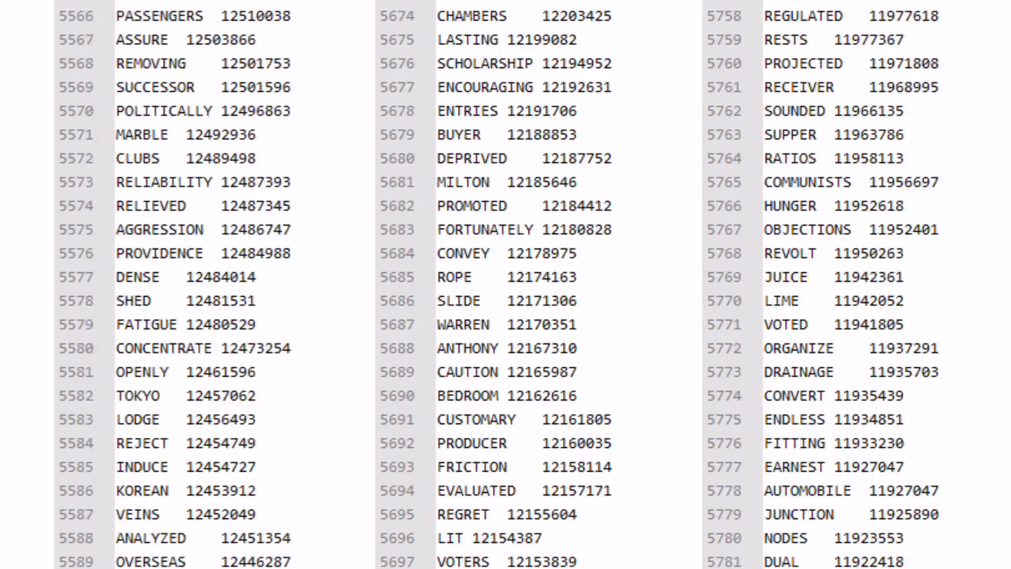
{"action": "scroll", "scroll_direction": "down", "scroll_amount": 3}
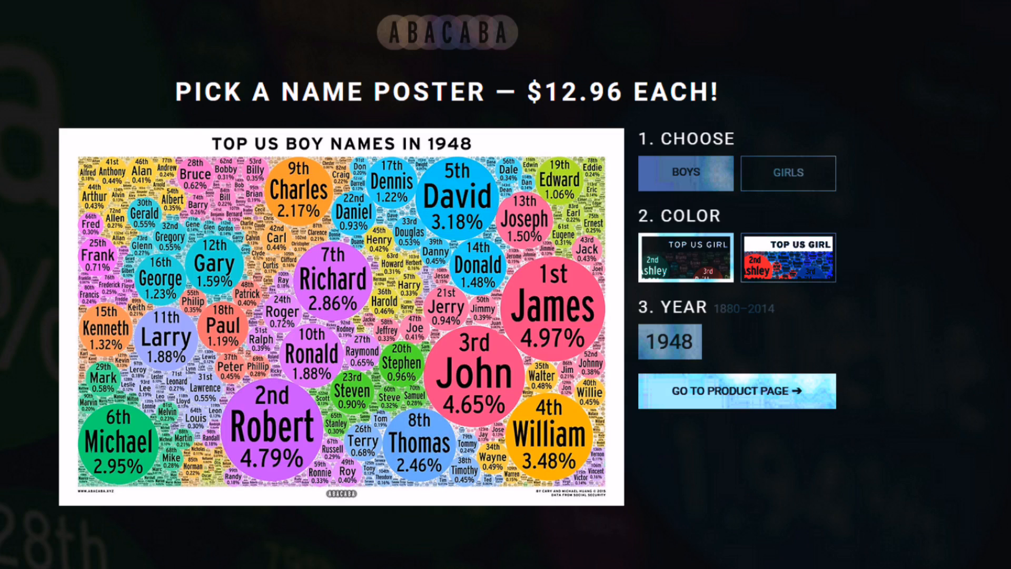
Set the boys' poster year to 1997 and go to its Redbubble product page
{"action": "type", "text": "199"}
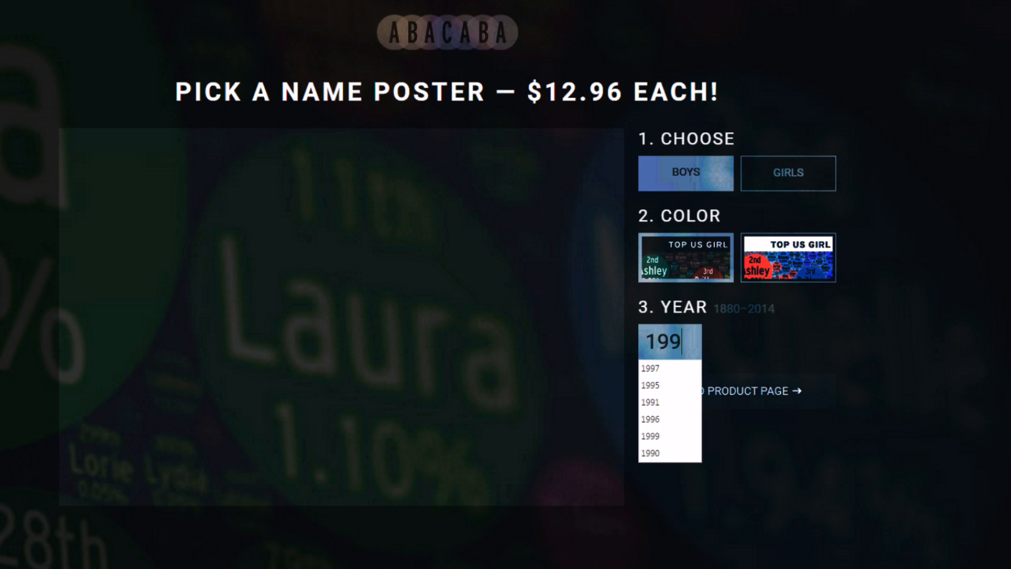
{"action": "left_click", "coordinate": [650, 368]}
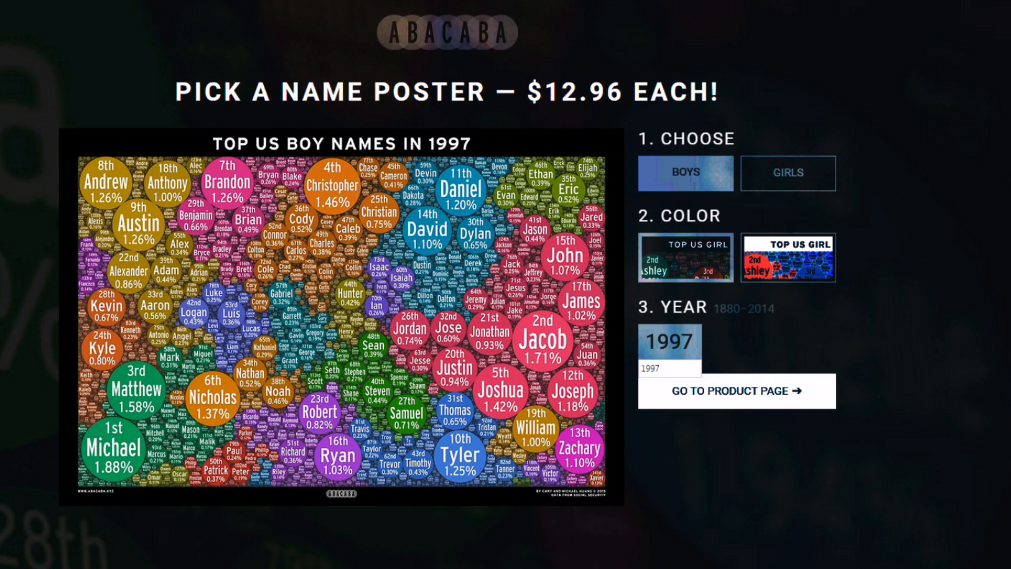
{"action": "left_click", "coordinate": [733, 392]}
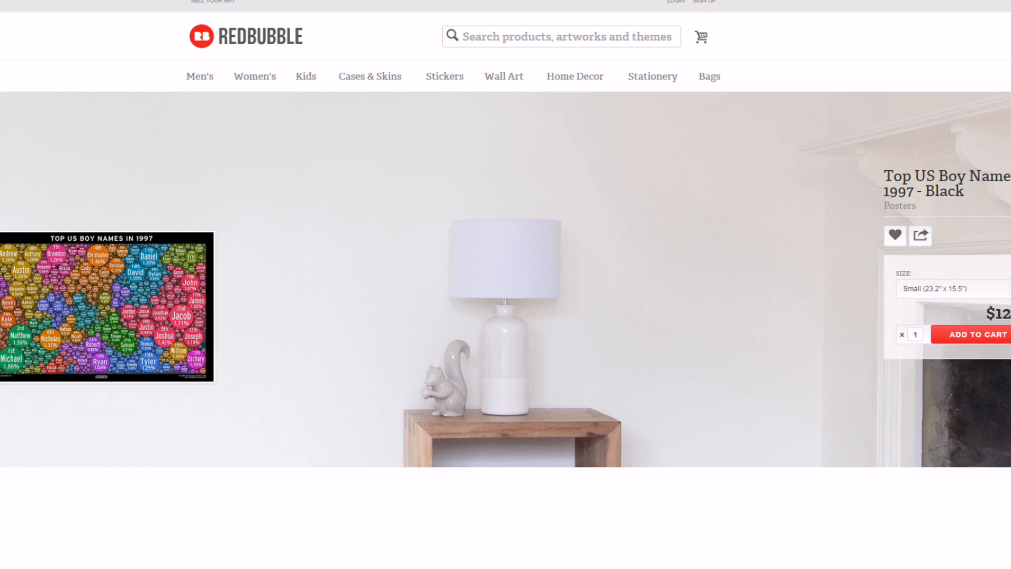